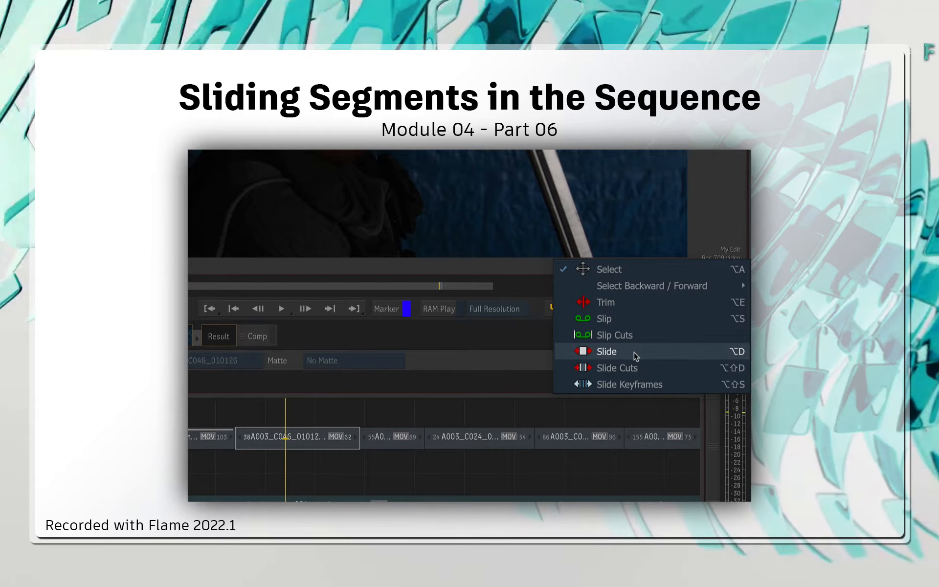
- Switch the timeline Edit Mode to Slide so whole segments move along the track
{"action": "left_click", "coordinate": [606, 351]}
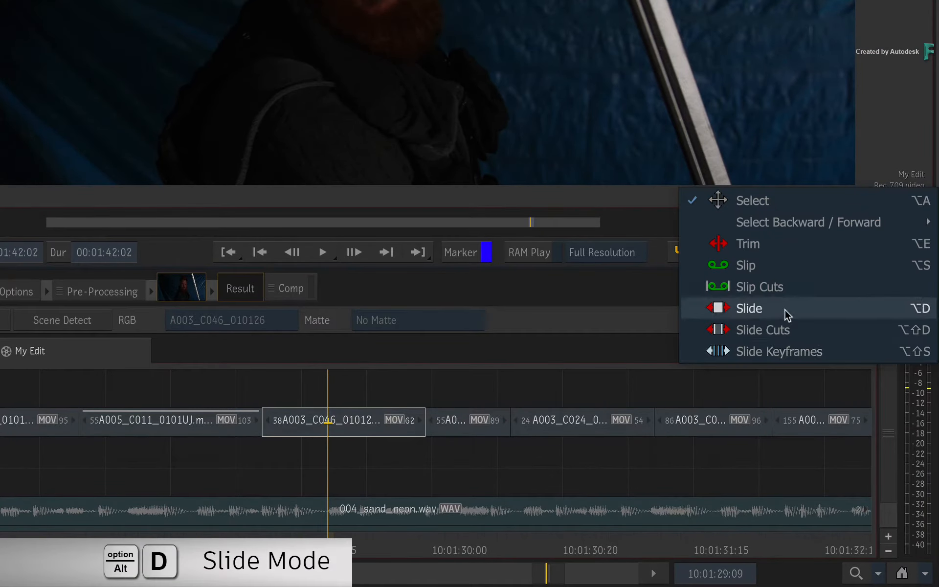
{"action": "left_click", "coordinate": [749, 308]}
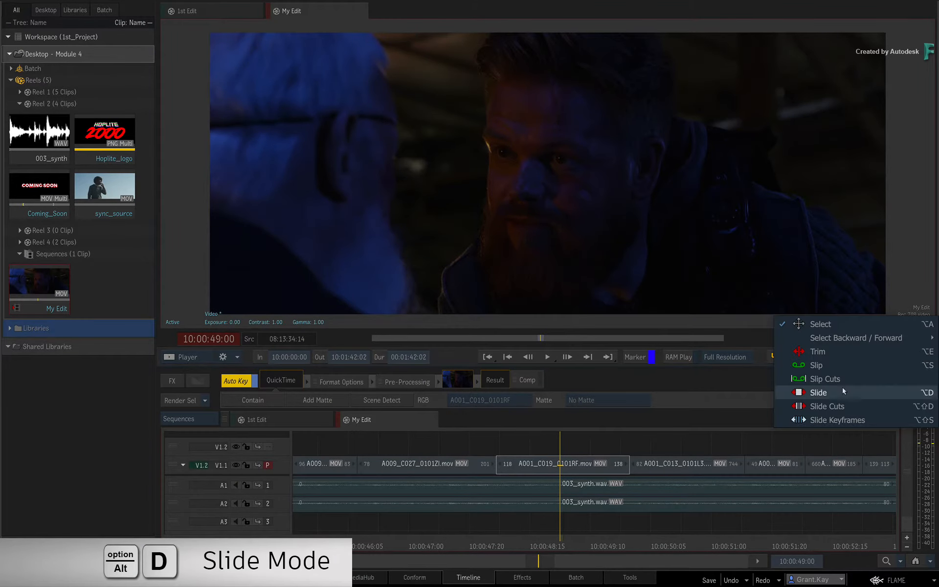
- Change the viewer layout to Trim View to see frames around the A001_C019 segment's cuts
{"action": "left_click", "coordinate": [818, 392]}
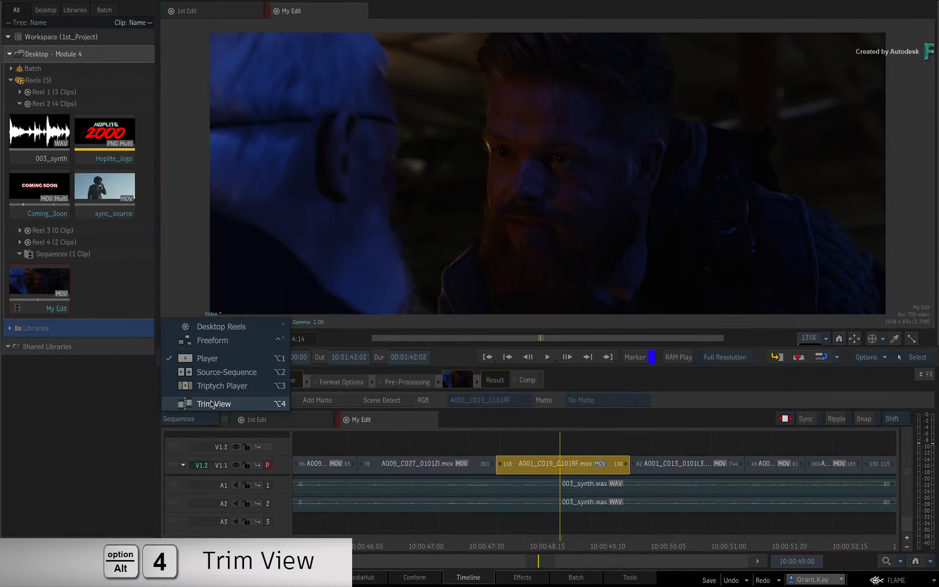
{"action": "left_click", "coordinate": [213, 403]}
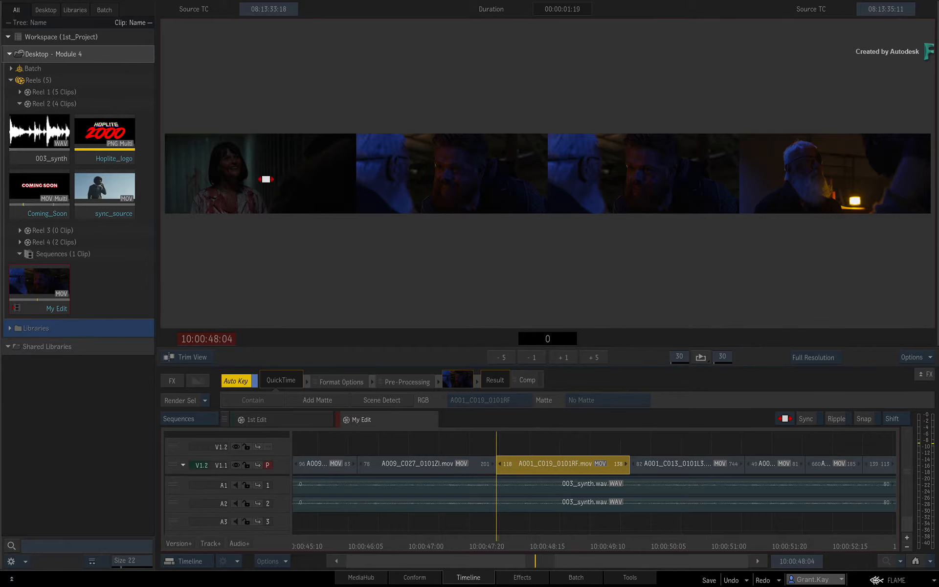
{"action": "mouse_move", "coordinate": [264, 178]}
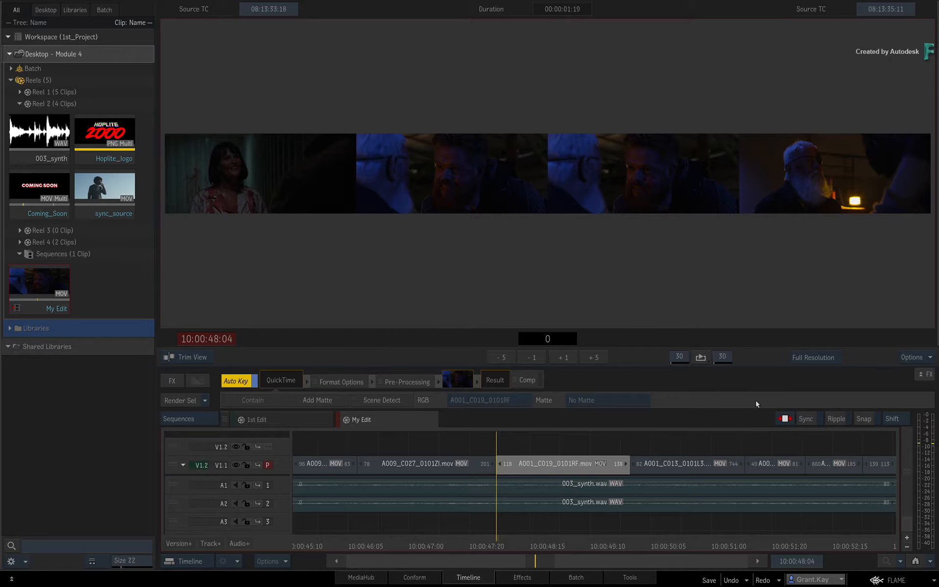
- Select the A009_C027_0101ZI.mov segment and drag it a couple of frames along the track
{"action": "left_click", "coordinate": [836, 418]}
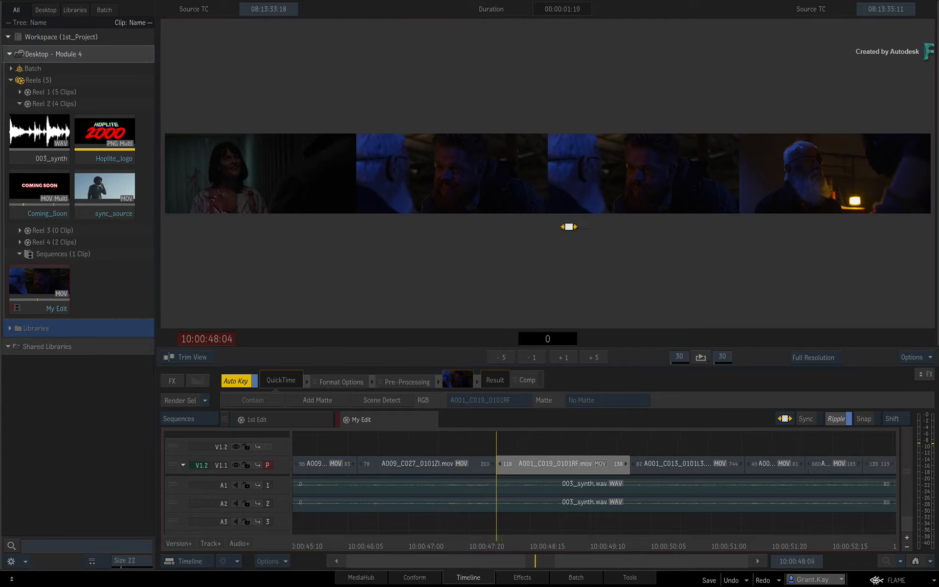
{"action": "left_click", "coordinate": [559, 464]}
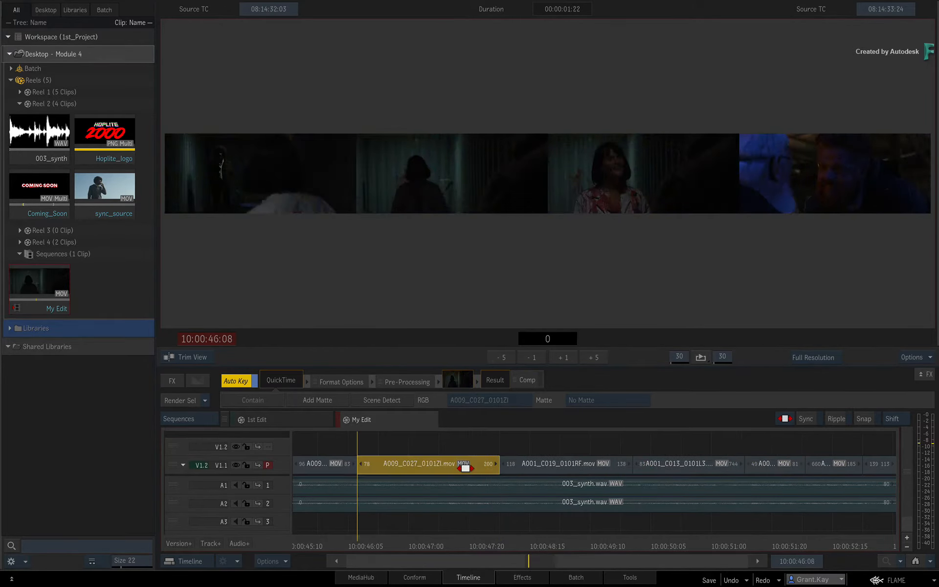
- Keep Trim View and select the earlier A010_C037_010182.mov segment to see its cut frames
{"action": "left_click", "coordinate": [192, 357]}
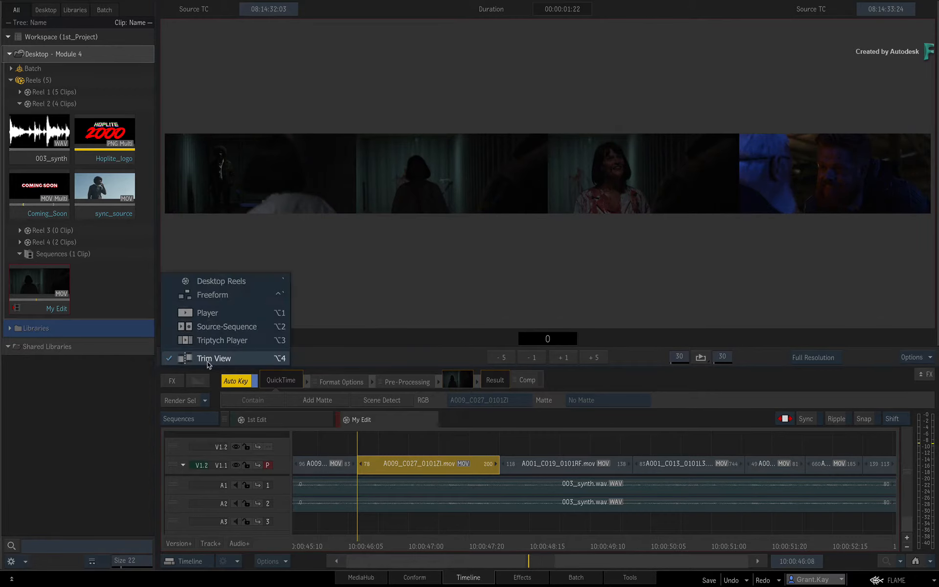
{"action": "left_click", "coordinate": [208, 313]}
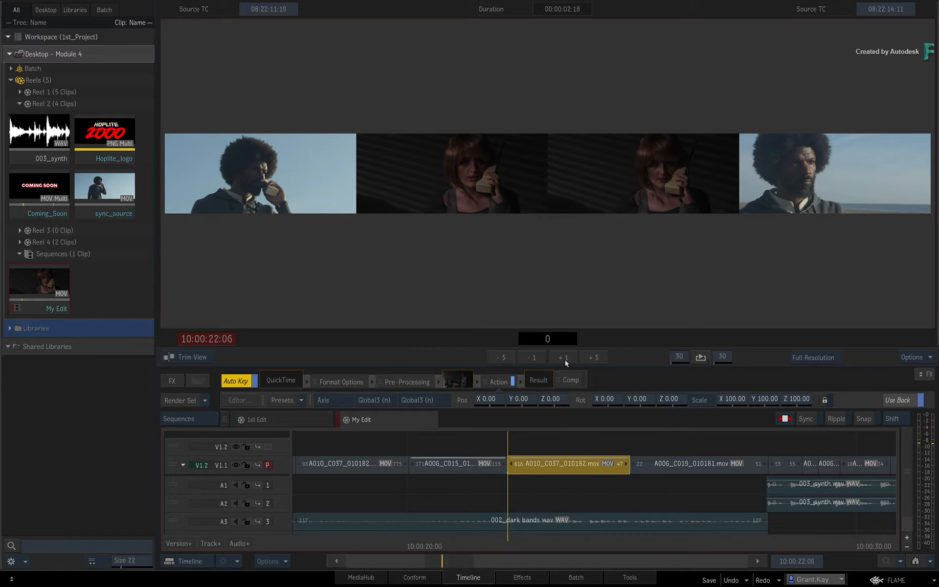
- Nudge the A010_C037 segment by single frames with the -1 / +1 Trim View buttons
{"action": "left_click", "coordinate": [563, 357]}
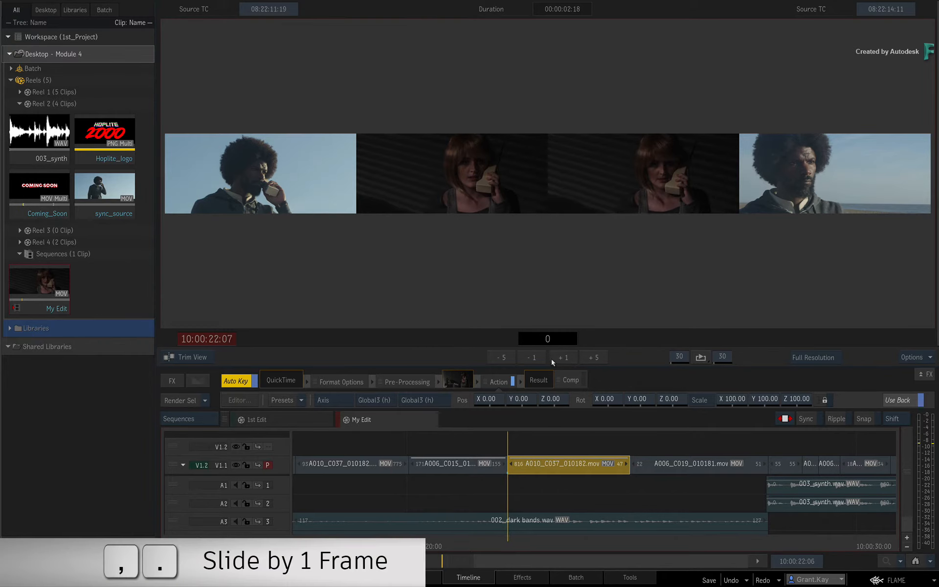
{"action": "left_click", "coordinate": [532, 357]}
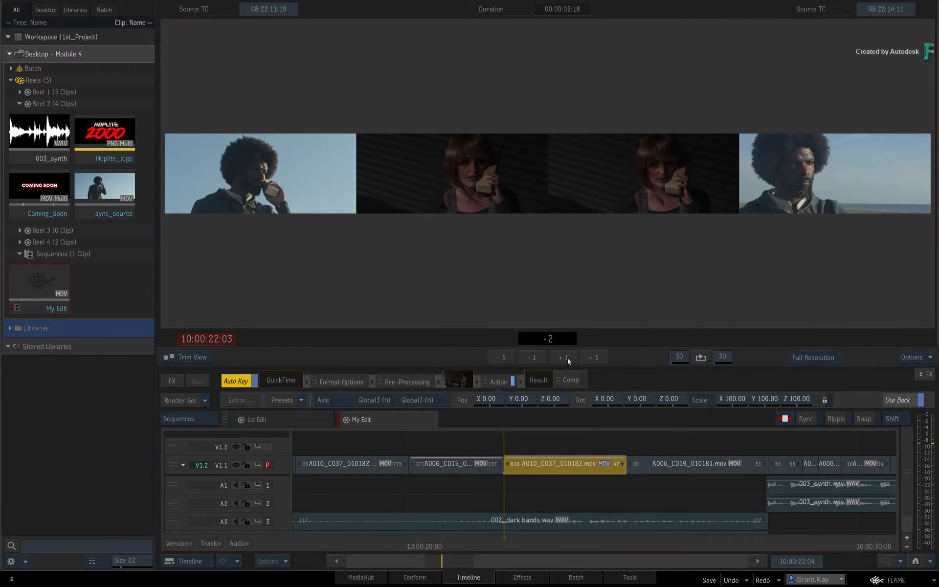
{"action": "left_click", "coordinate": [562, 358]}
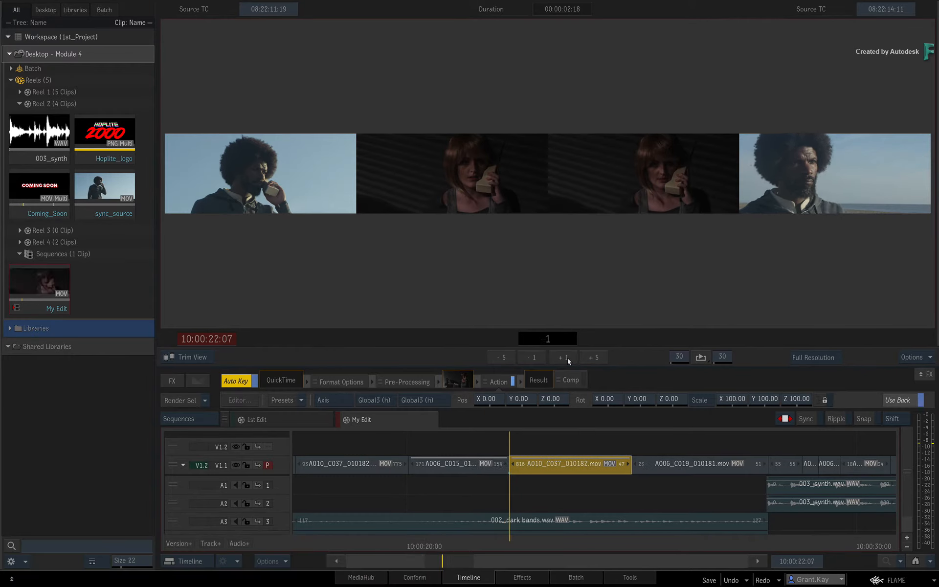
{"action": "left_click", "coordinate": [532, 357]}
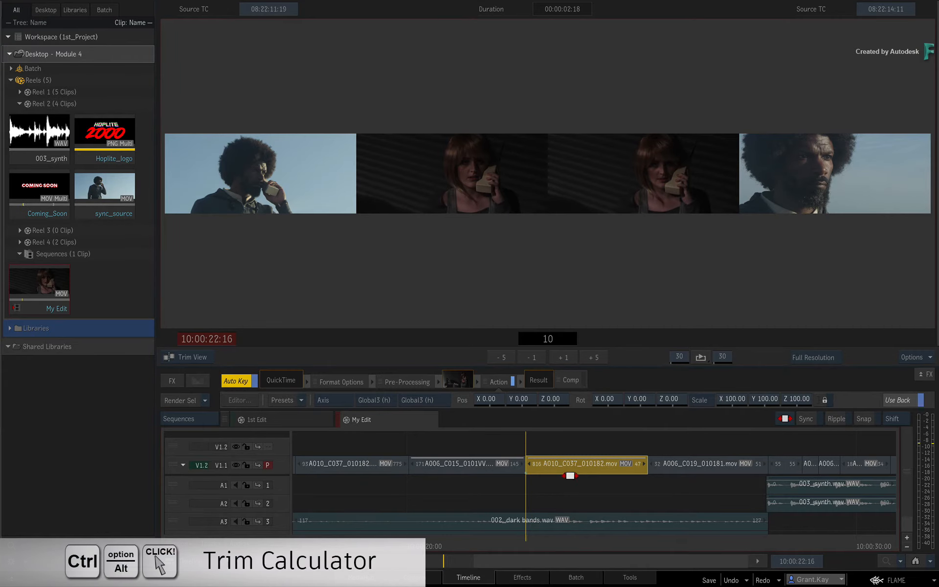
- Enter a 10-frame slide for the A010_C037 segment in the Trim Calculator
{"action": "left_click", "coordinate": [569, 464]}
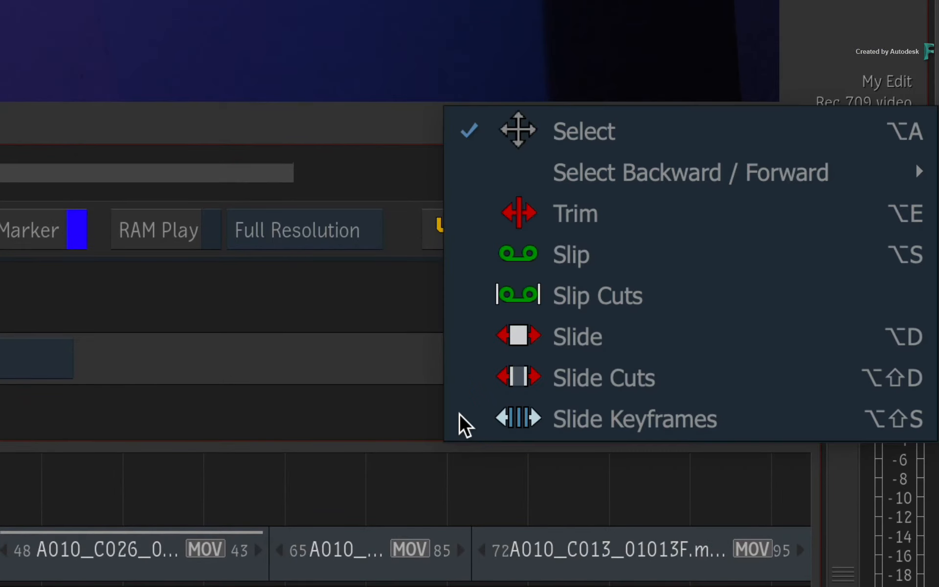
{"action": "mouse_move", "coordinate": [476, 395]}
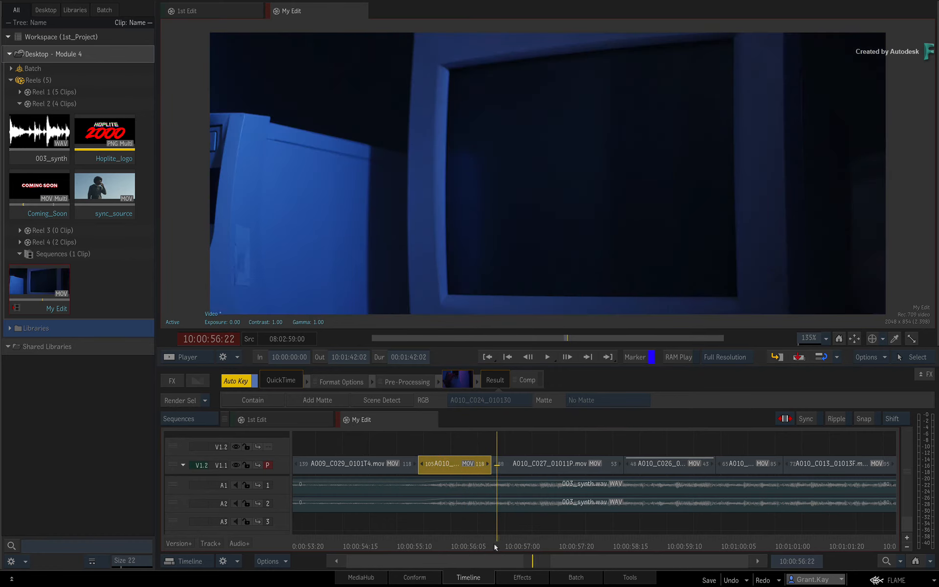
- Scrub playback in the Player around the short A010 segment with Slide Cuts chosen
{"action": "left_click_drag", "start_coordinate": [496, 532], "coordinate": [458, 531]}
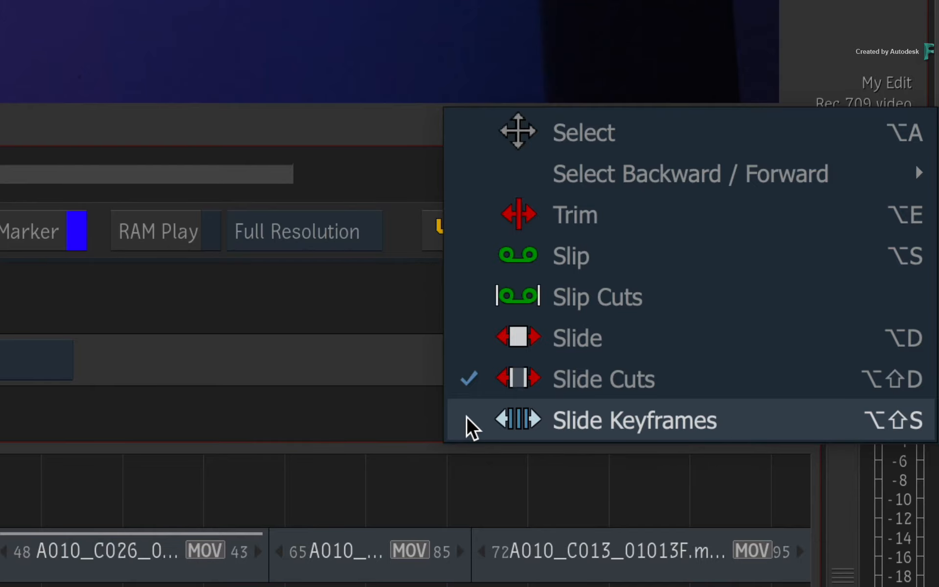
- Choose Slide Keyframes, select the keyframed A010_C026 segment and scrub past it
{"action": "left_click", "coordinate": [634, 420]}
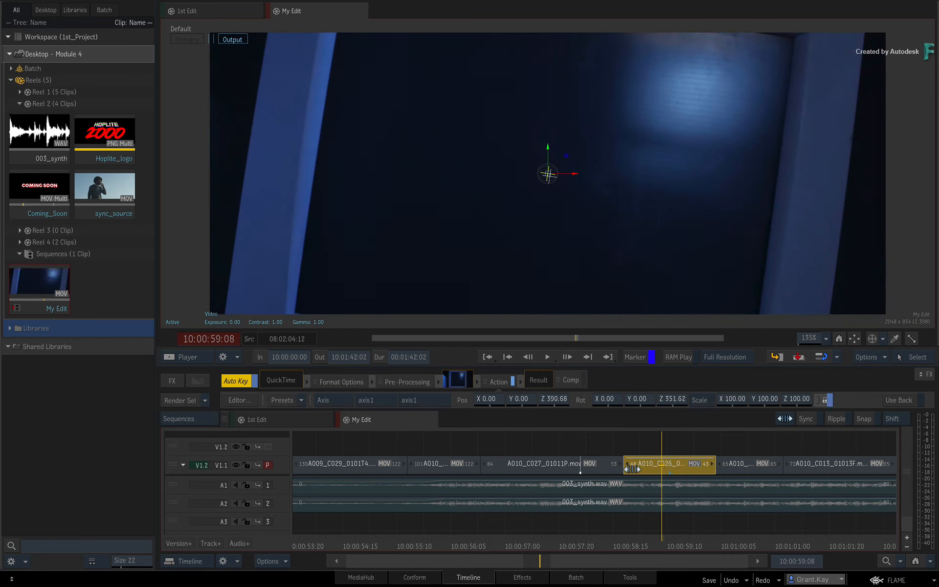
{"action": "left_click", "coordinate": [600, 546]}
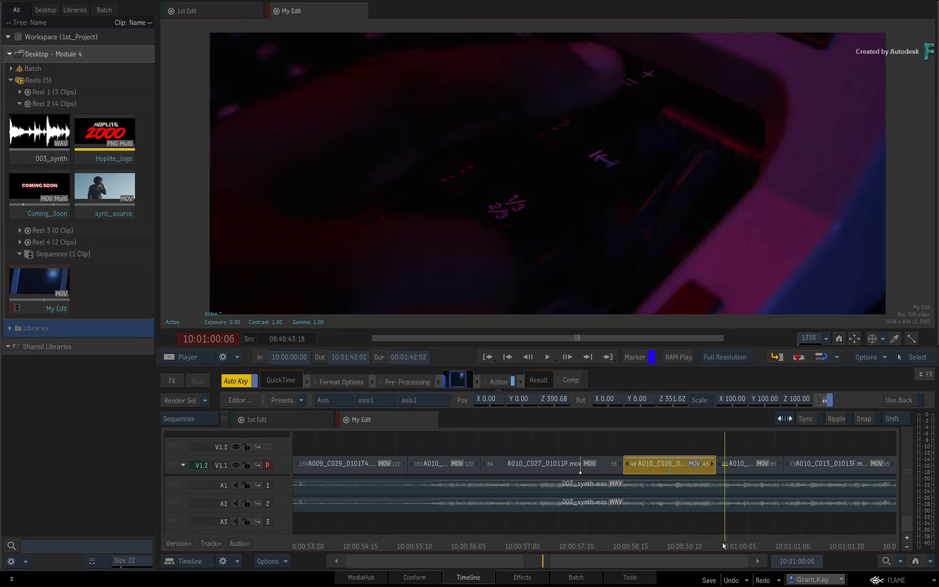
{"action": "left_click", "coordinate": [639, 536]}
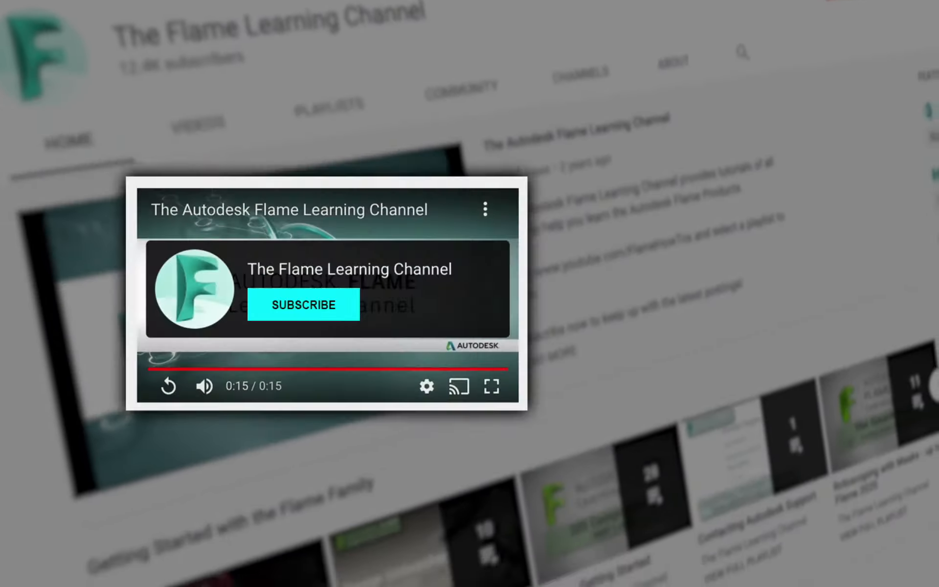
{"action": "left_click", "coordinate": [303, 305]}
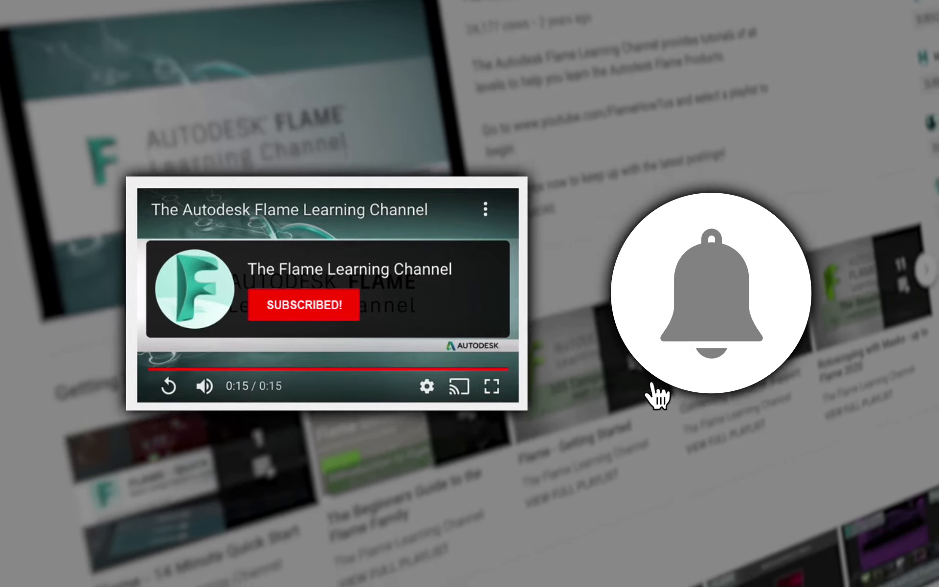
{"action": "left_click", "coordinate": [710, 298]}
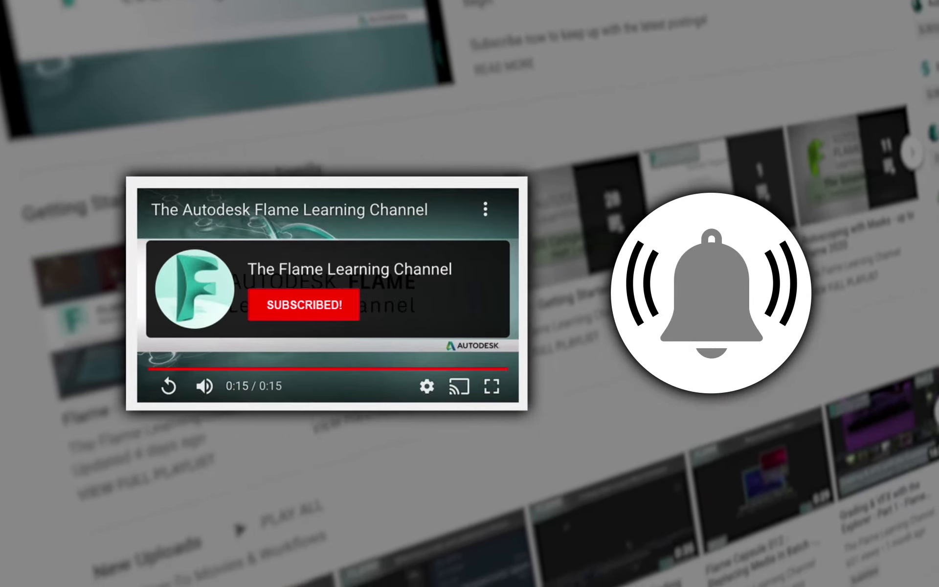